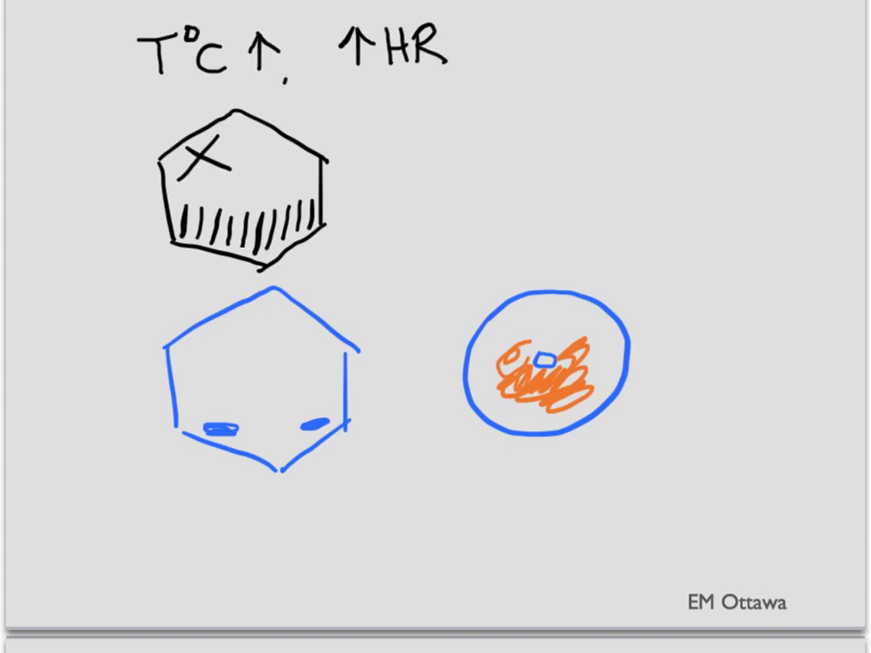
Handwrite 'D/C CMT' beneath the raised temperature and heart rate hexagons
{"action": "type", "text": "D/C CMT"}
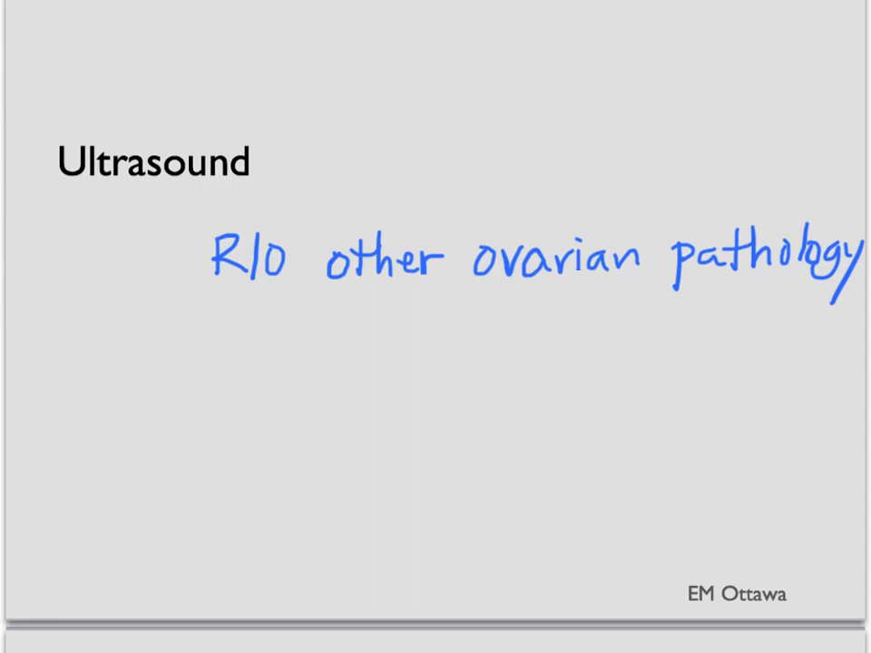
Advance to the Ultrasound slide to note ruling out other ovarian pathology
{"action": "key", "text": "right"}
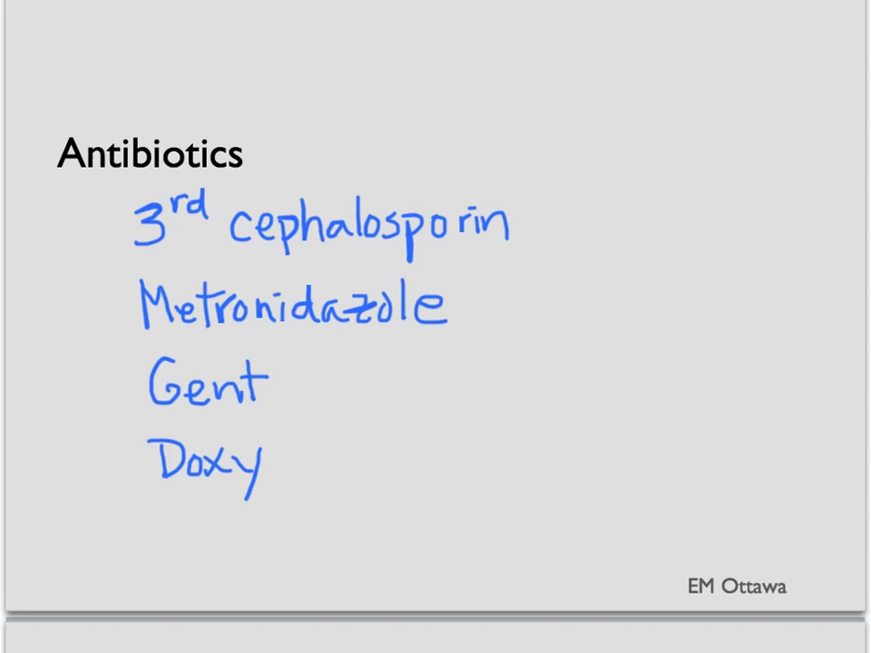
Handwrite 'IUD?' beneath the antibiotic list on the Antibiotics slide
{"action": "type", "text": "IUD?"}
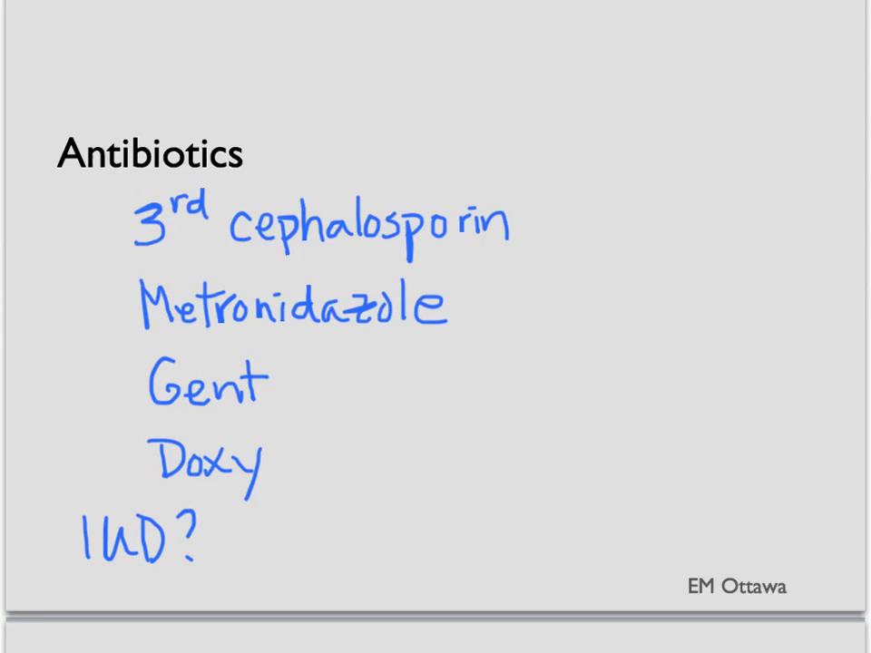